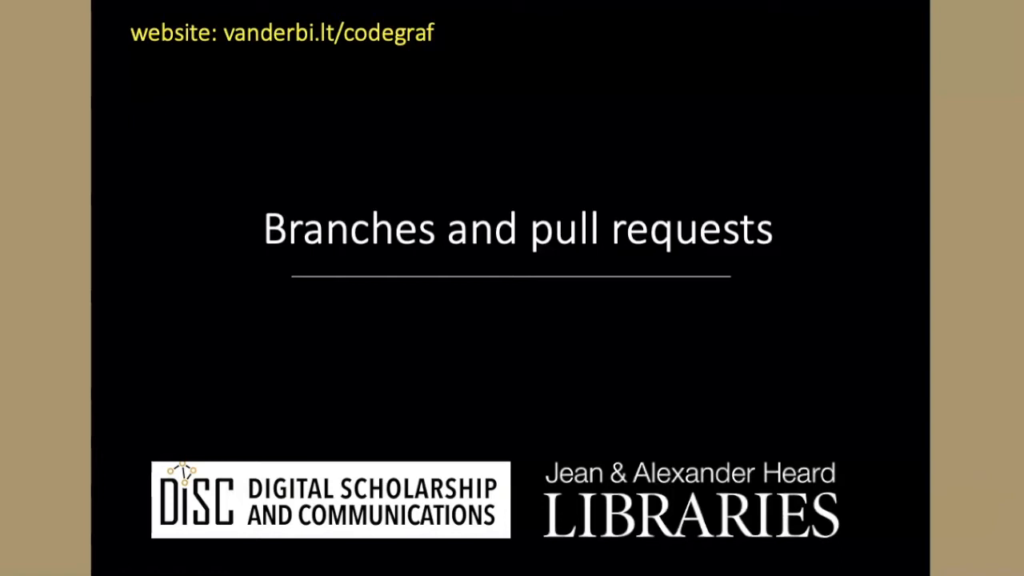
Advance from the Branching slide to the Merging slide where A's branch merges via pull request
{"action": "key", "text": "Right"}
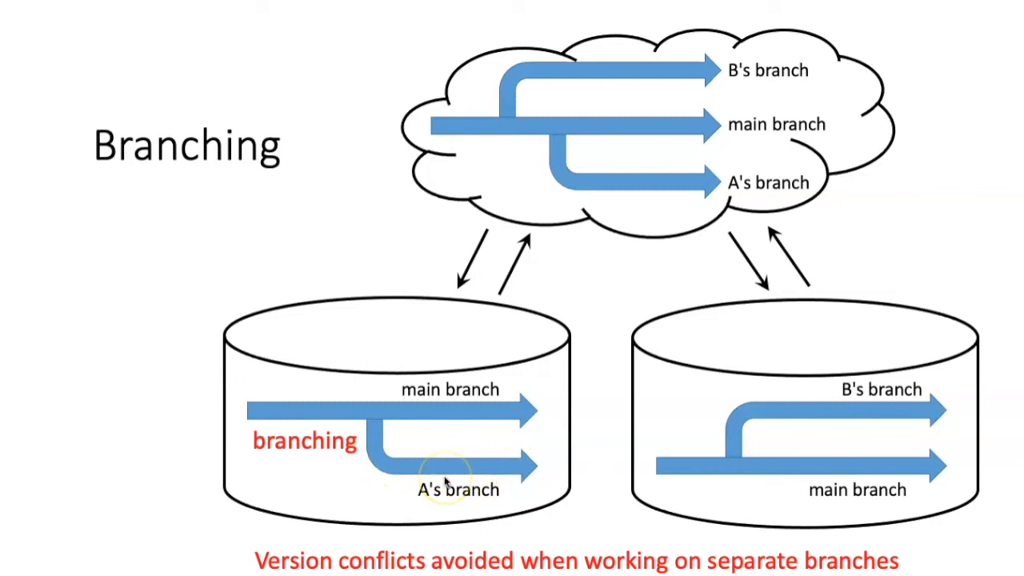
{"action": "mouse_move", "coordinate": [500, 477]}
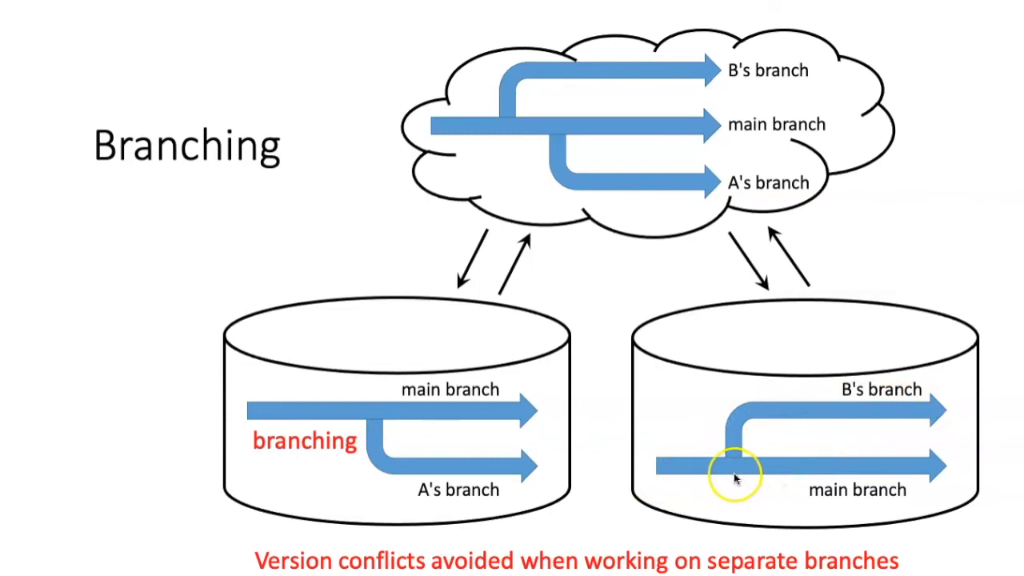
{"action": "mouse_move", "coordinate": [928, 403]}
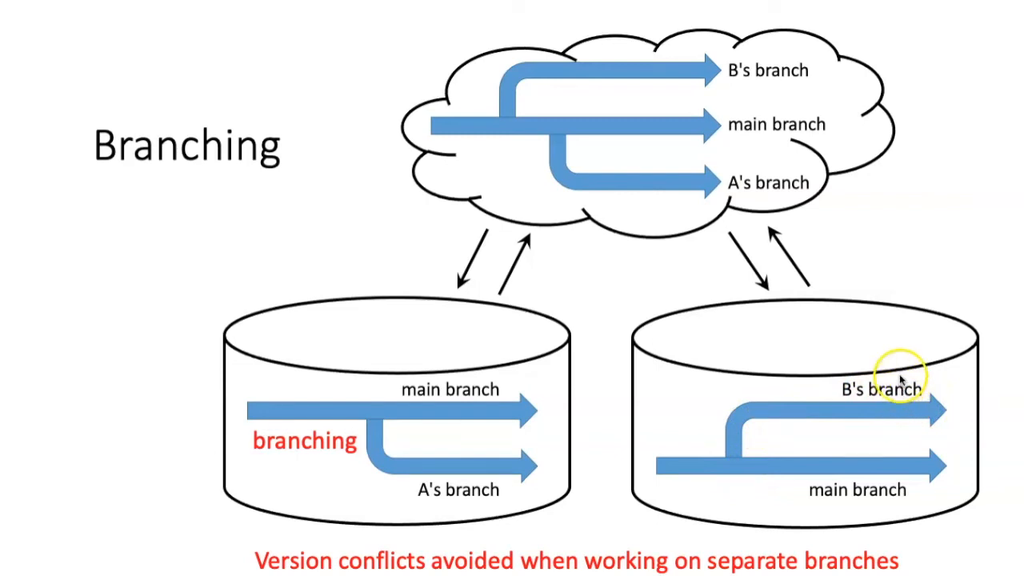
{"action": "mouse_move", "coordinate": [893, 342]}
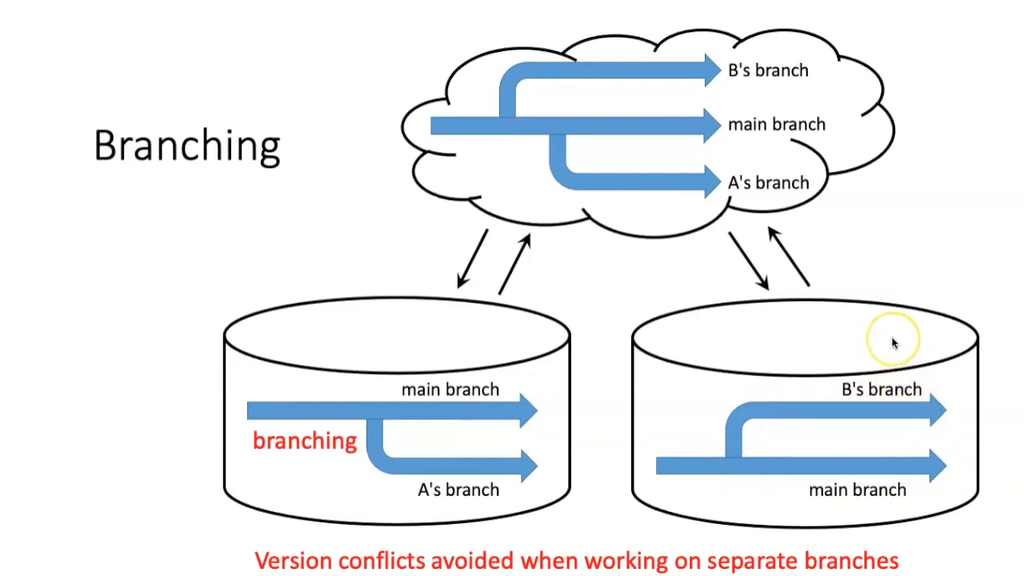
{"action": "mouse_move", "coordinate": [893, 343]}
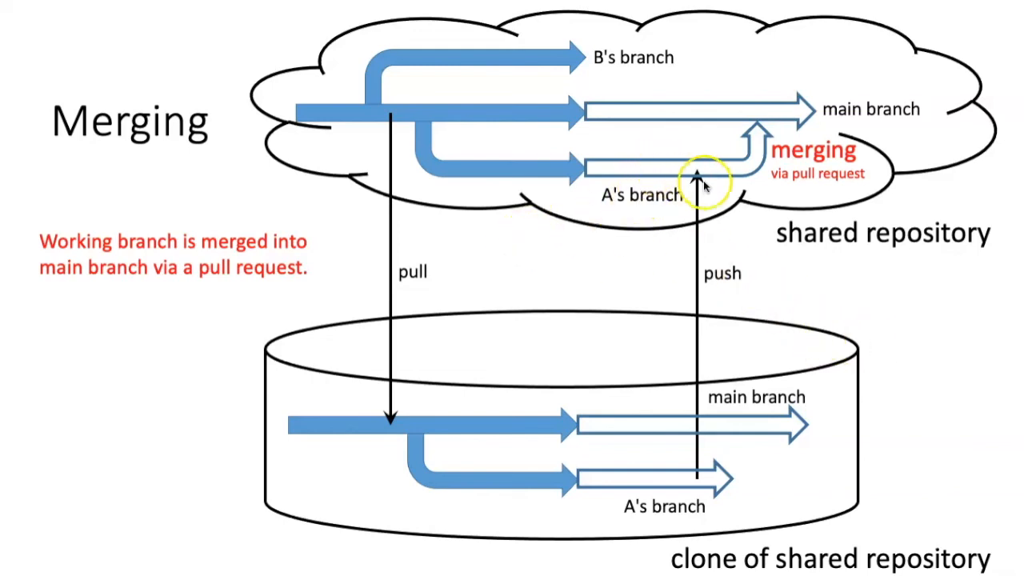
{"action": "mouse_move", "coordinate": [760, 112]}
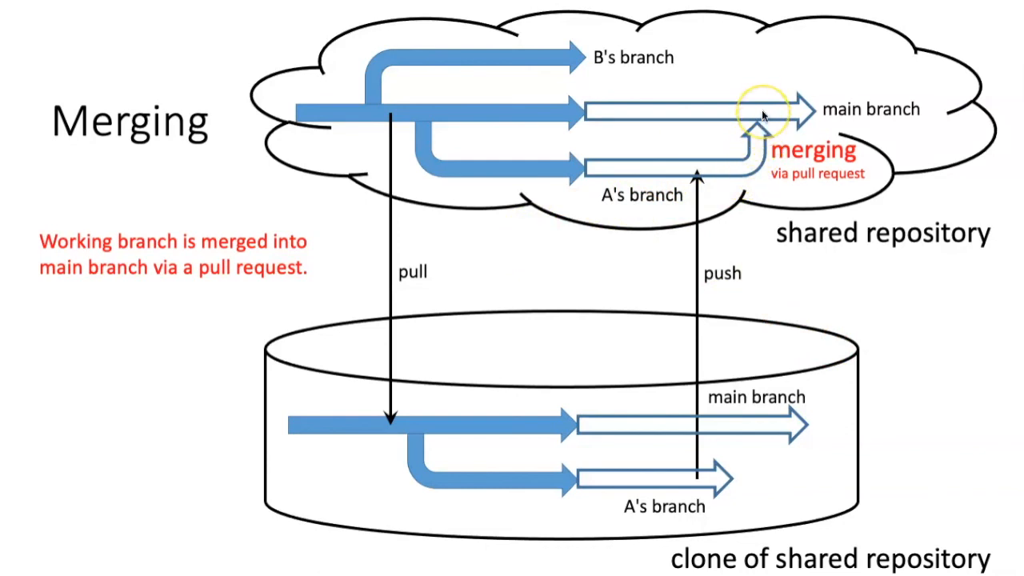